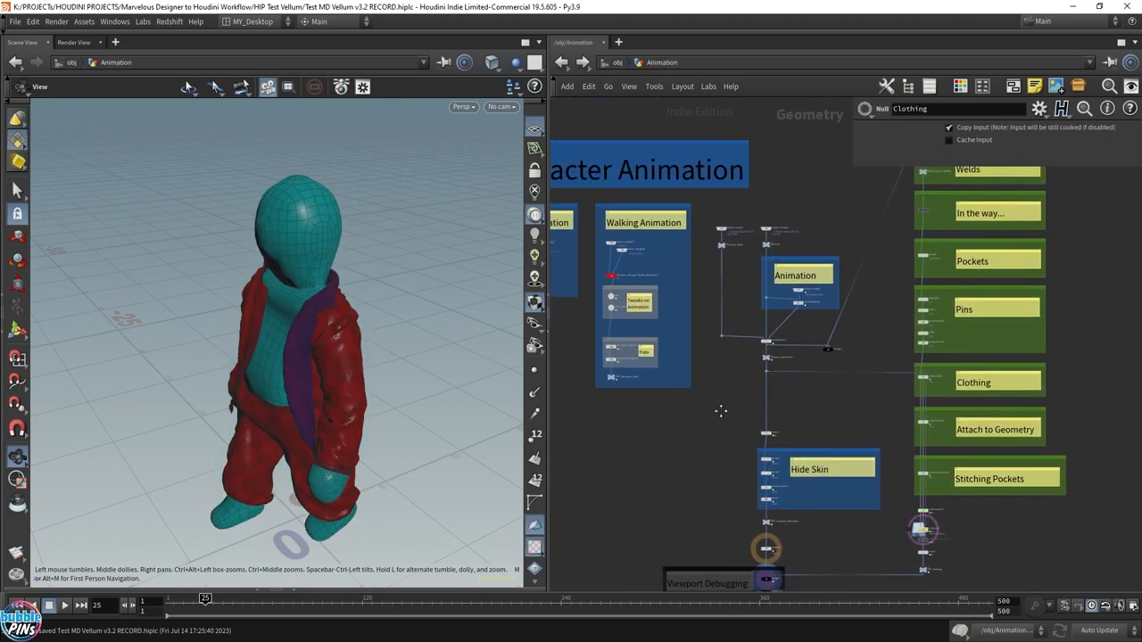
# Play back the timeline to preview the mannequin animation, then stop it
pyautogui.click(64, 605)
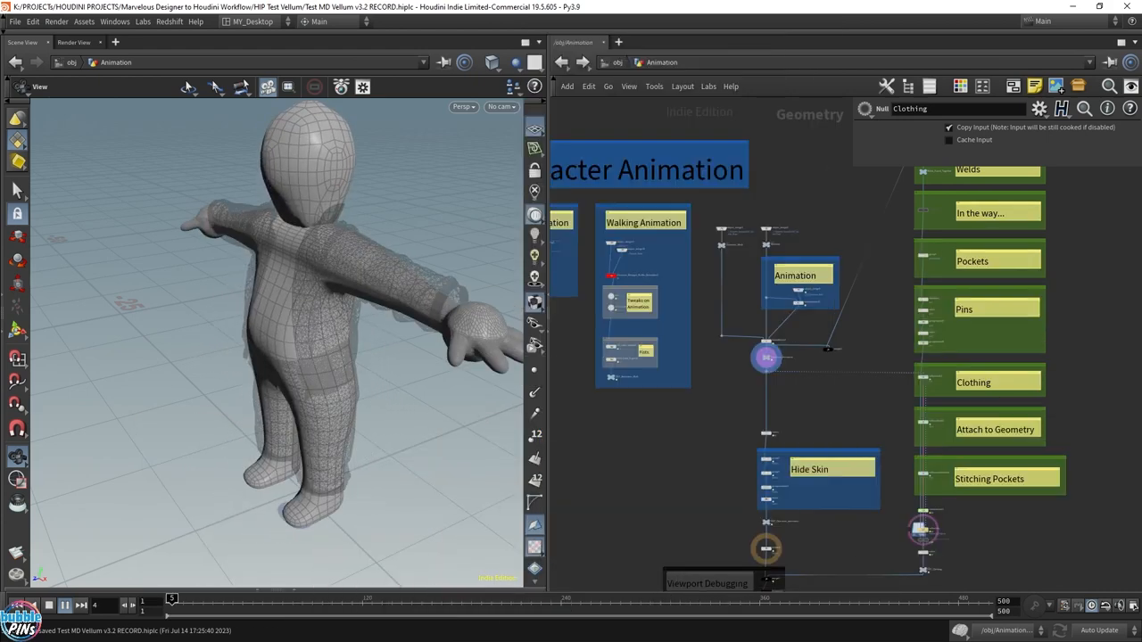
pyautogui.click(64, 605)
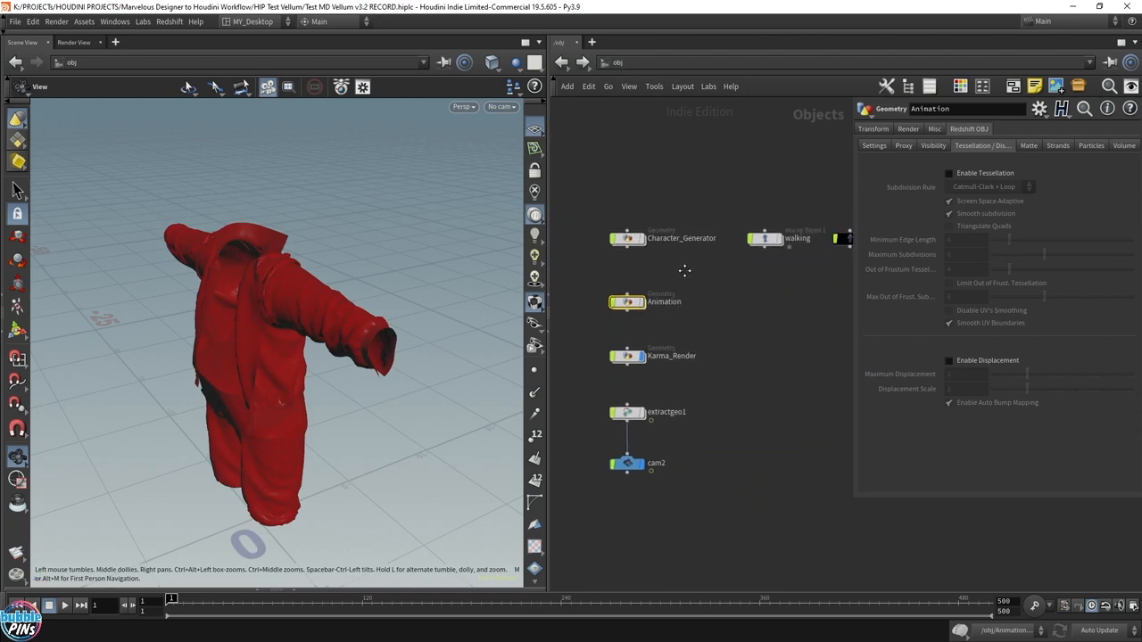
pyautogui.doubleClick(681, 239)
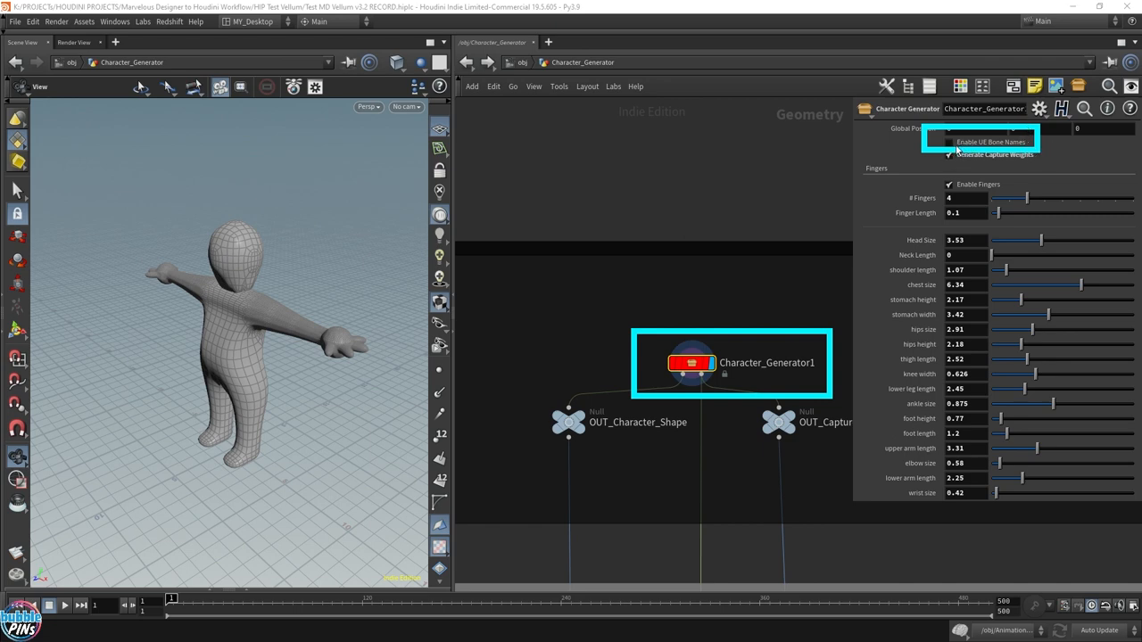
pyautogui.moveTo(784, 153)
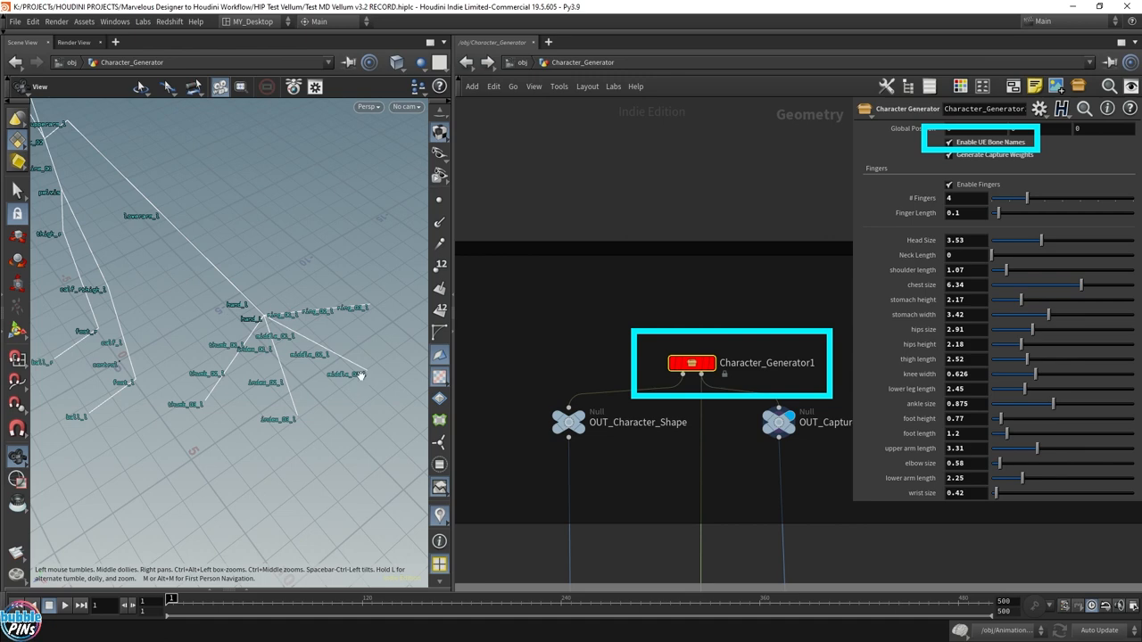
pyautogui.moveTo(304, 391)
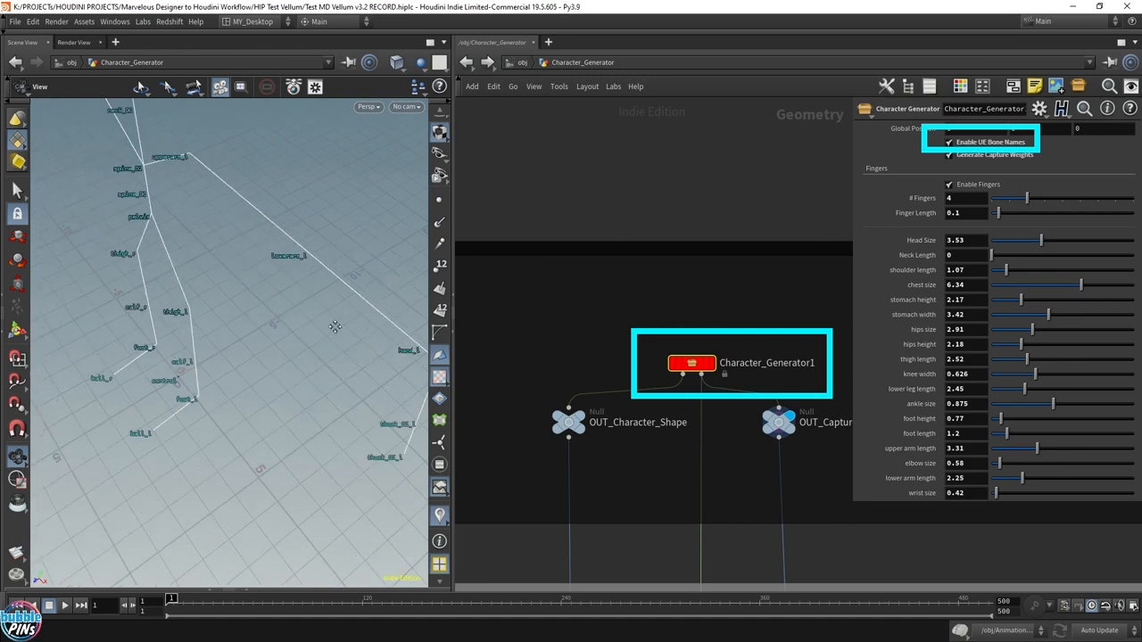
pyautogui.moveTo(335, 325); pyautogui.dragTo(352, 283)
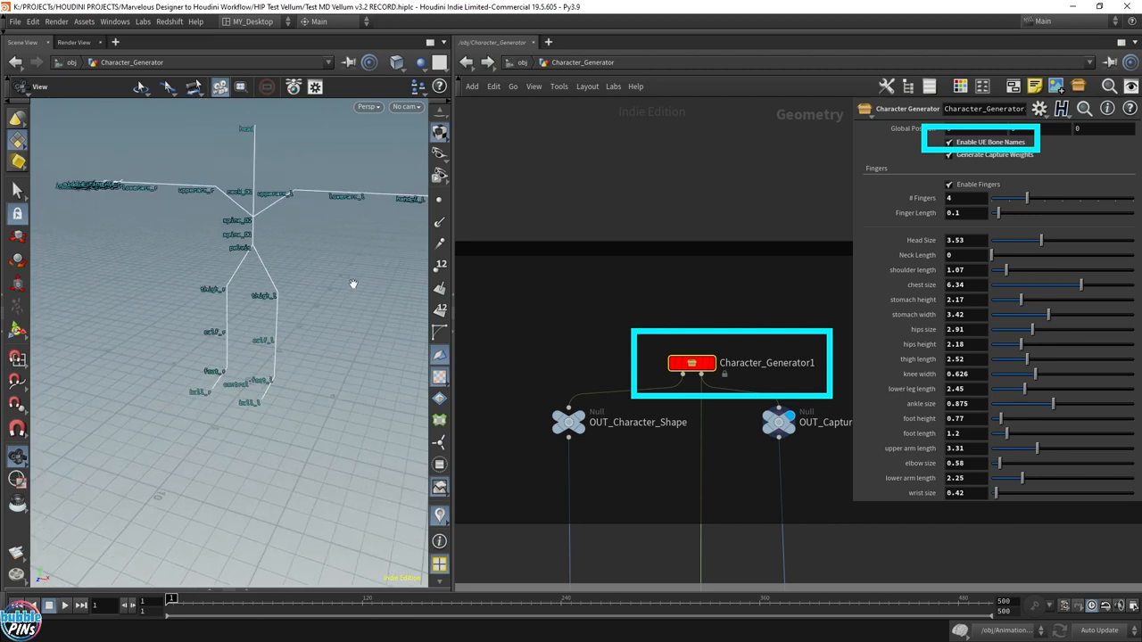
pyautogui.moveTo(879, 107)
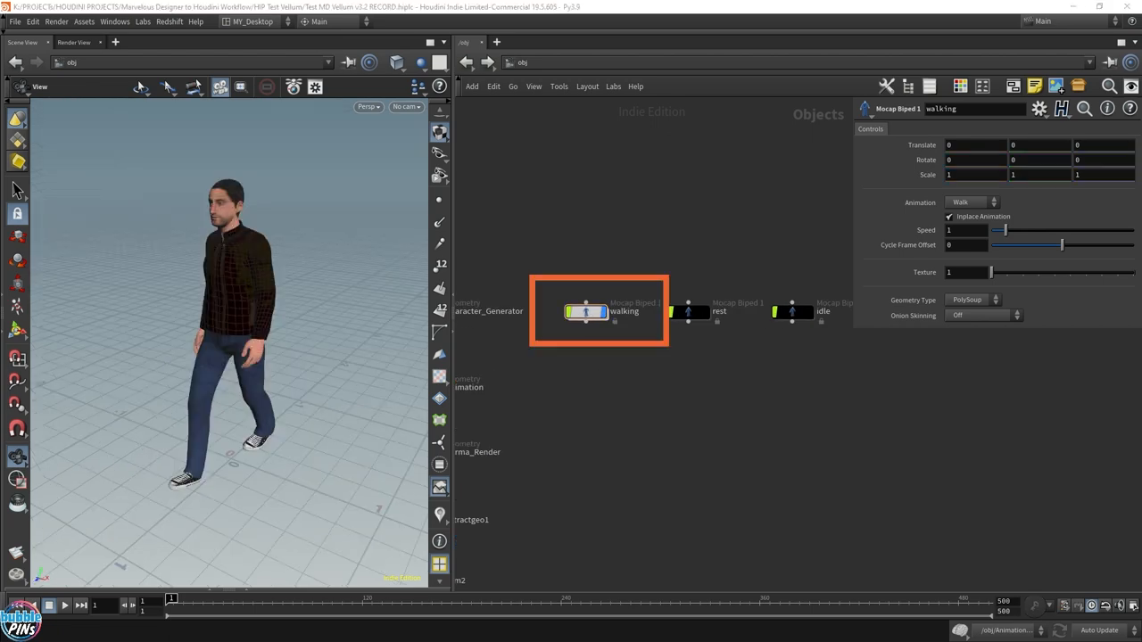
pyautogui.moveTo(390, 38)
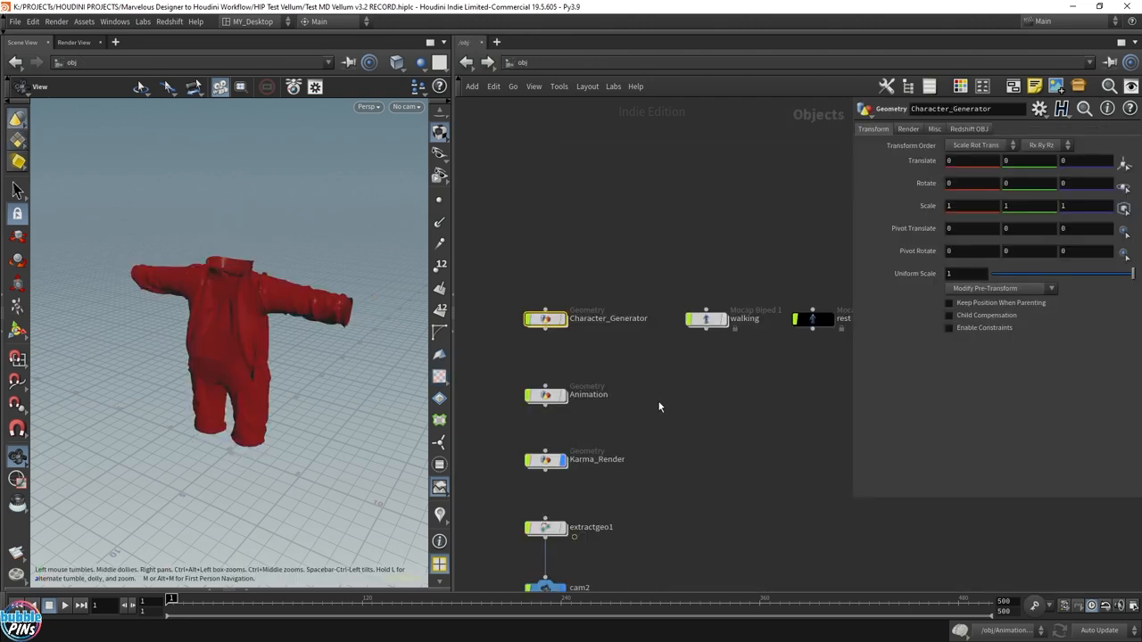
# Dive into the Animation object and focus on the Walking Animation network box
pyautogui.doubleClick(588, 395)
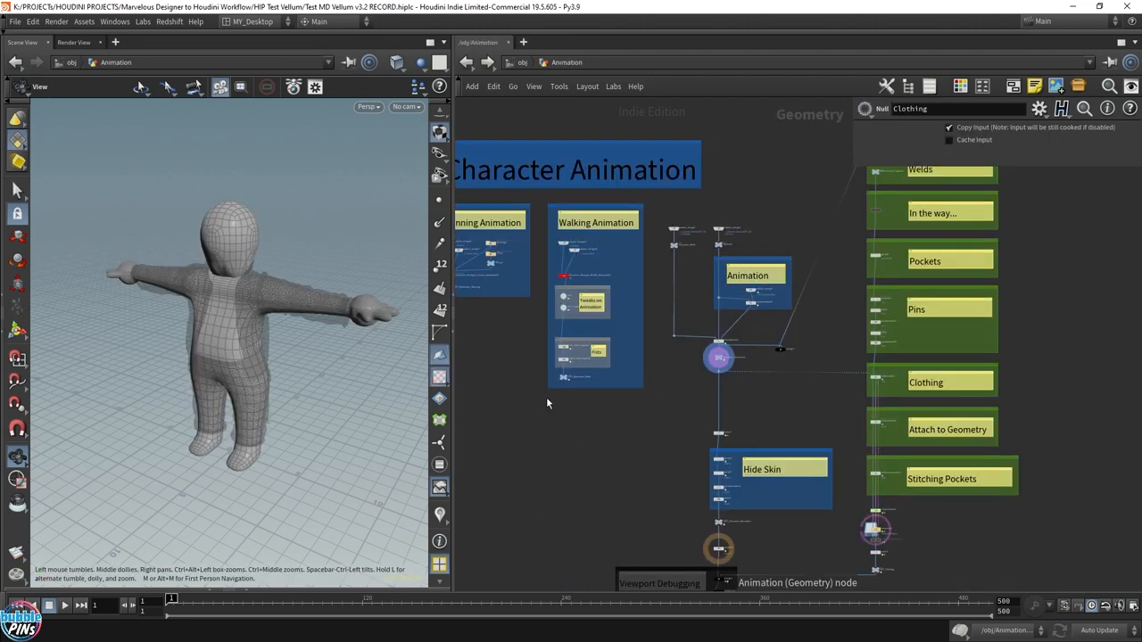
pyautogui.doubleClick(747, 275)
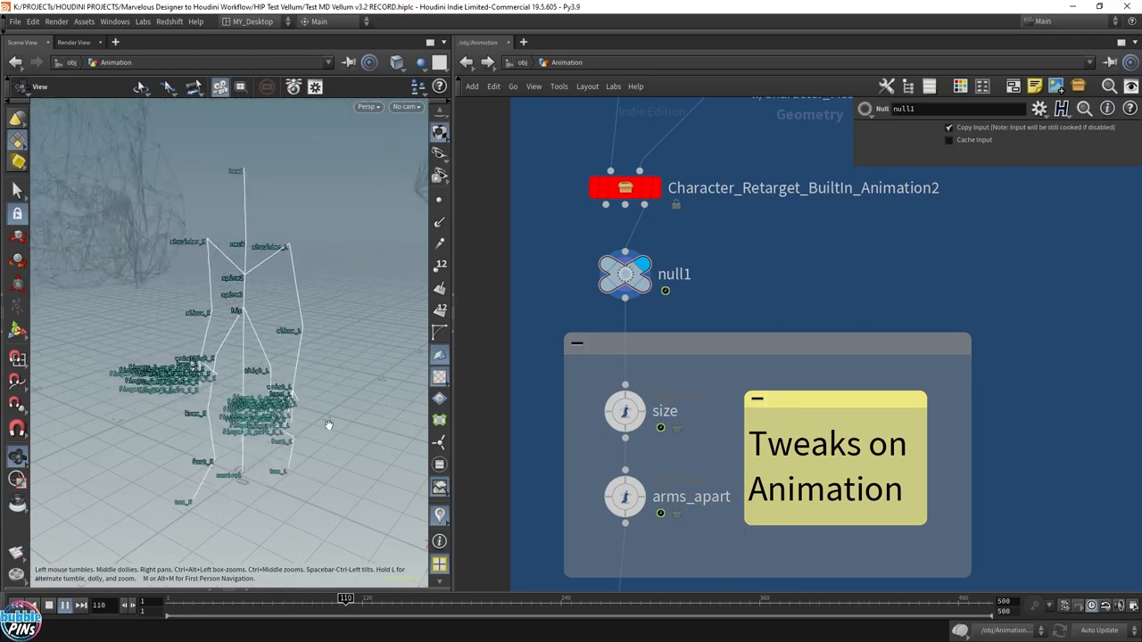
# Inspect the Character_Retarget node, then the size Rig Pose node scaling the control group by 8
pyautogui.click(624, 187)
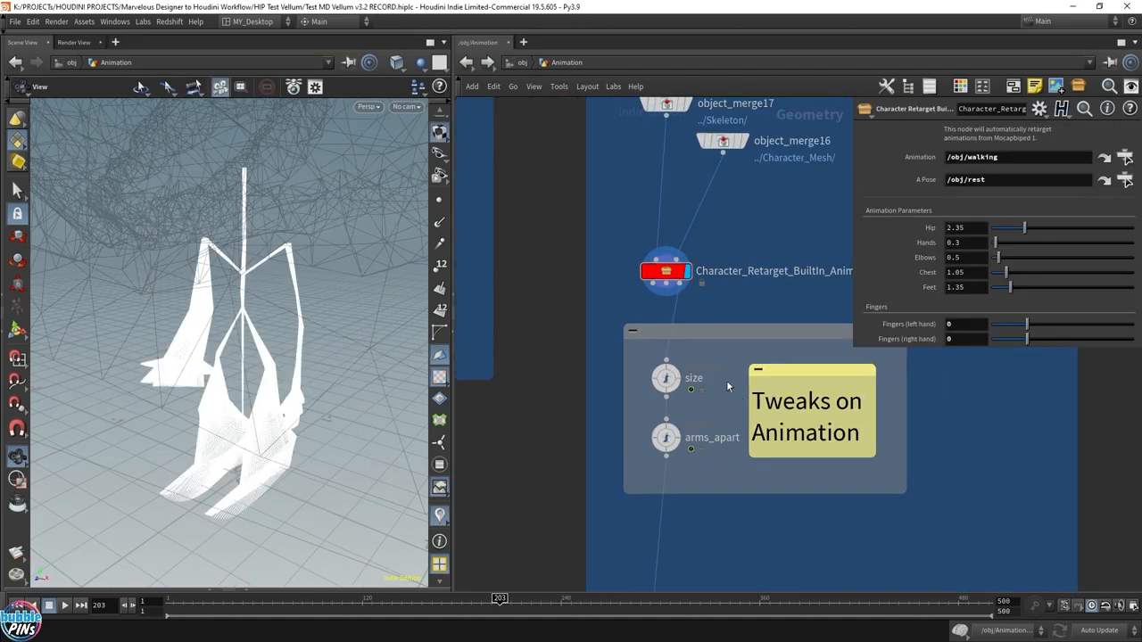
pyautogui.click(666, 377)
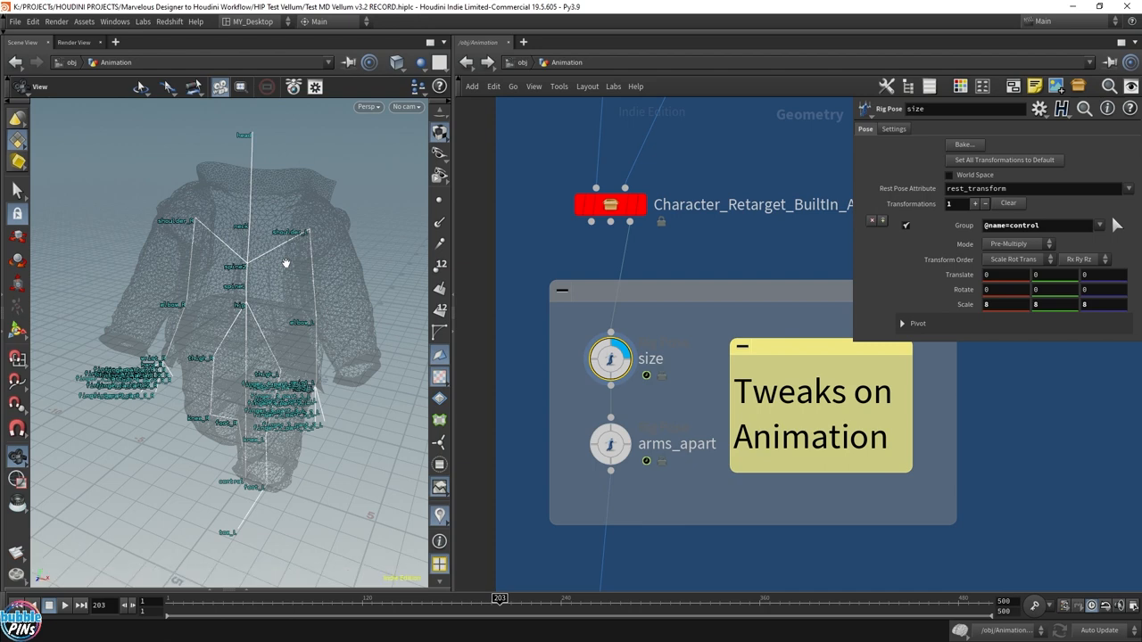
pyautogui.moveTo(359, 416)
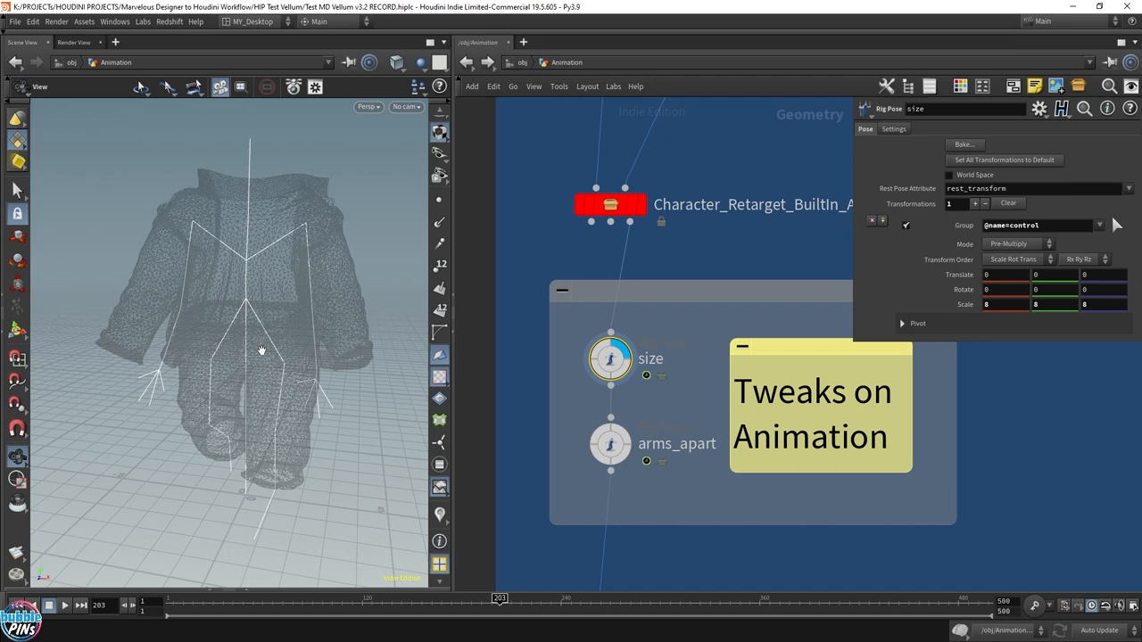
pyautogui.moveTo(587, 404)
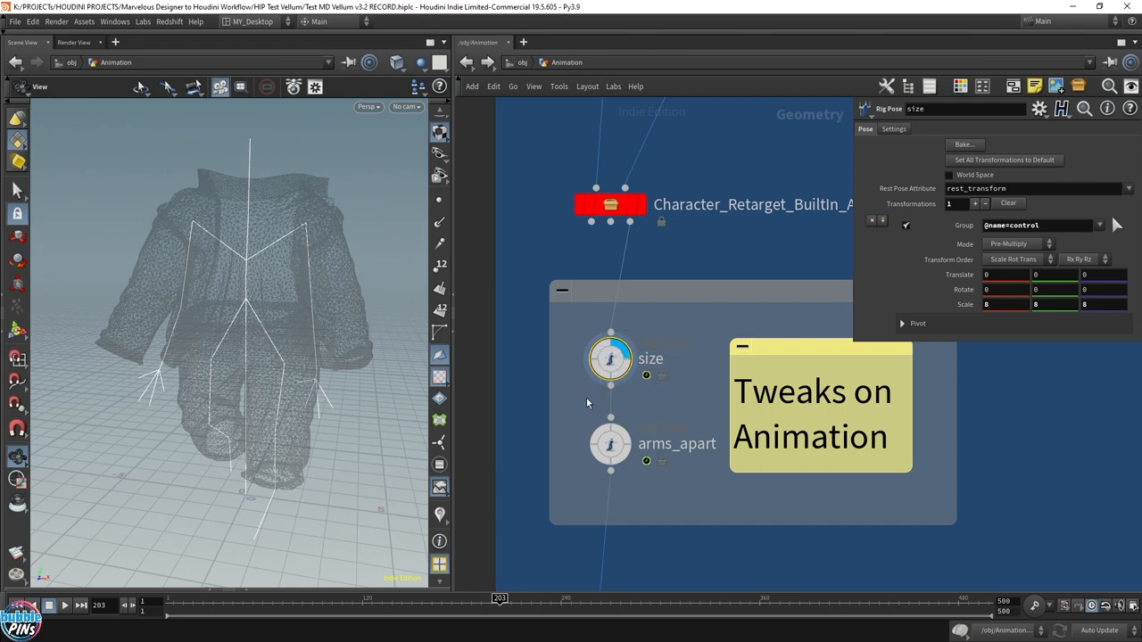
pyautogui.moveTo(339, 348)
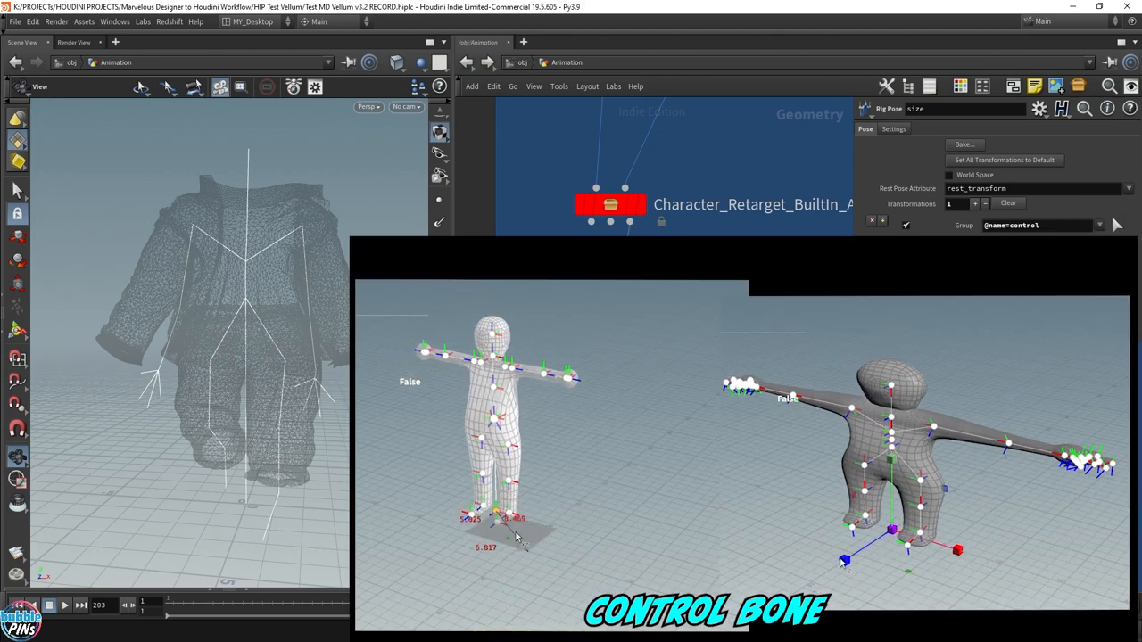
pyautogui.click(488, 522)
pyautogui.write('ropfbx')
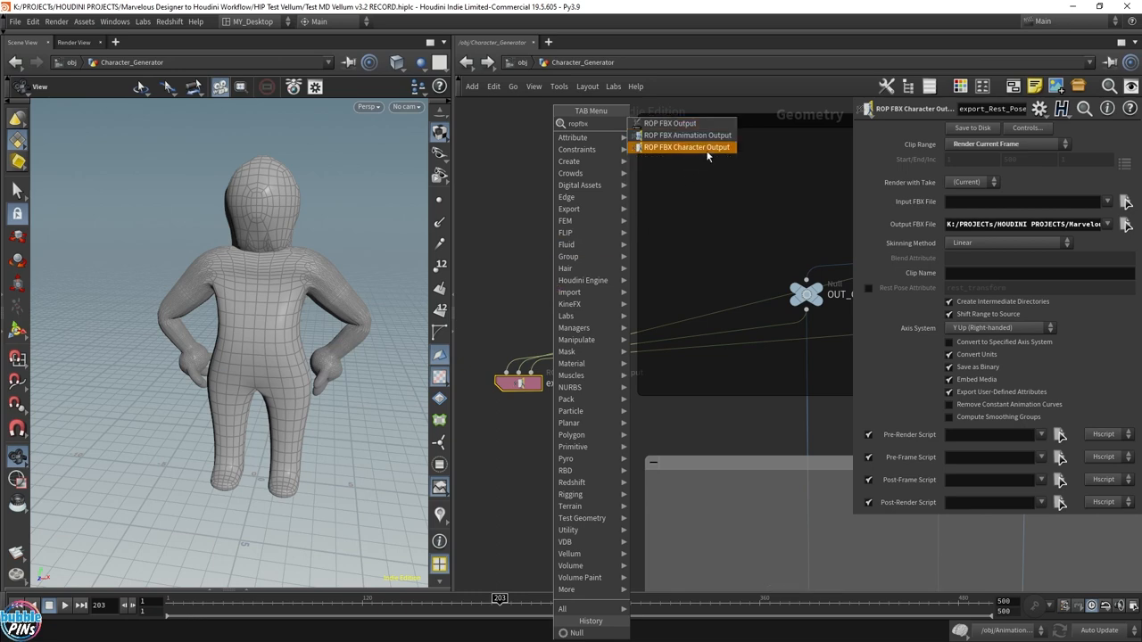
# Add a ROP FBX Character Output node to export the rest-pose character
pyautogui.click(686, 146)
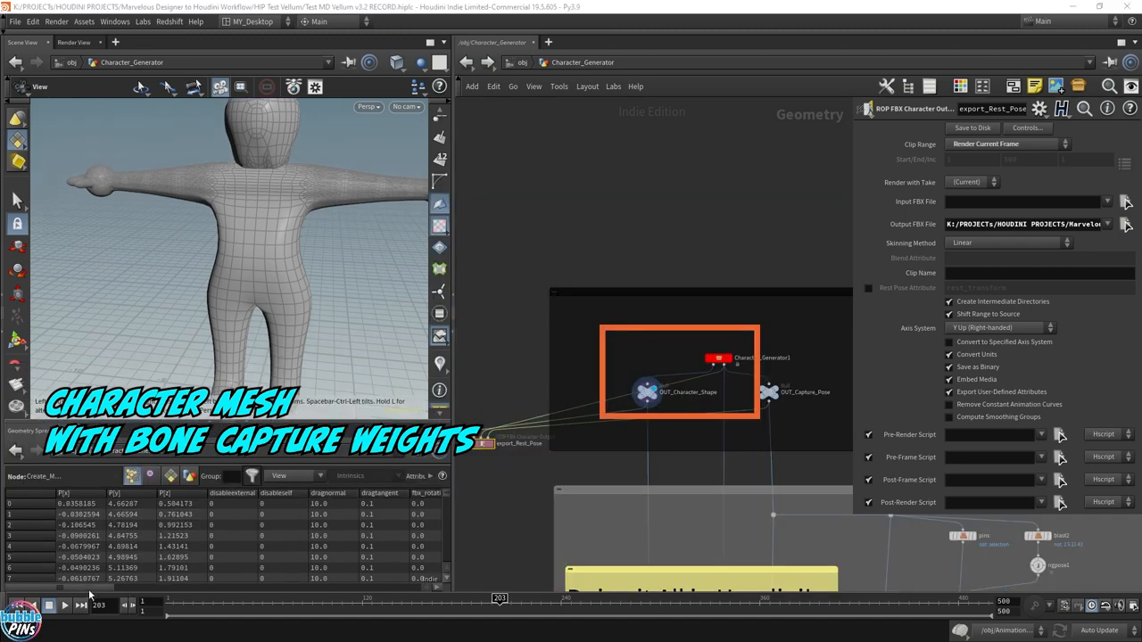
pyautogui.click(646, 392)
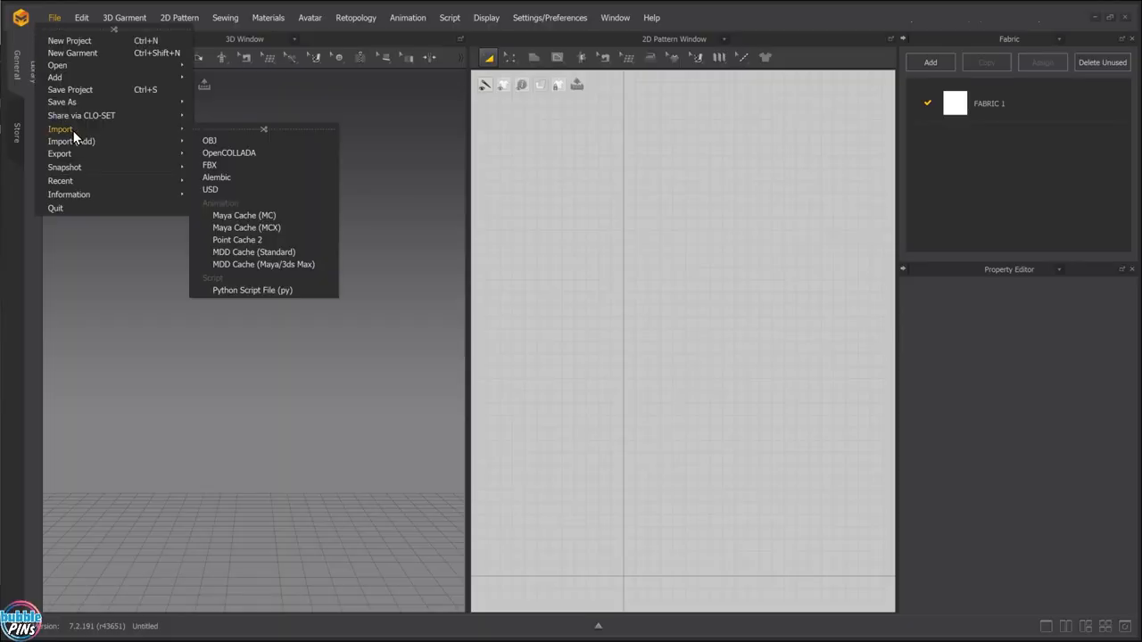
# Start an FBX import in Marvelous Designer to bring in the exported avatar
pyautogui.click(208, 164)
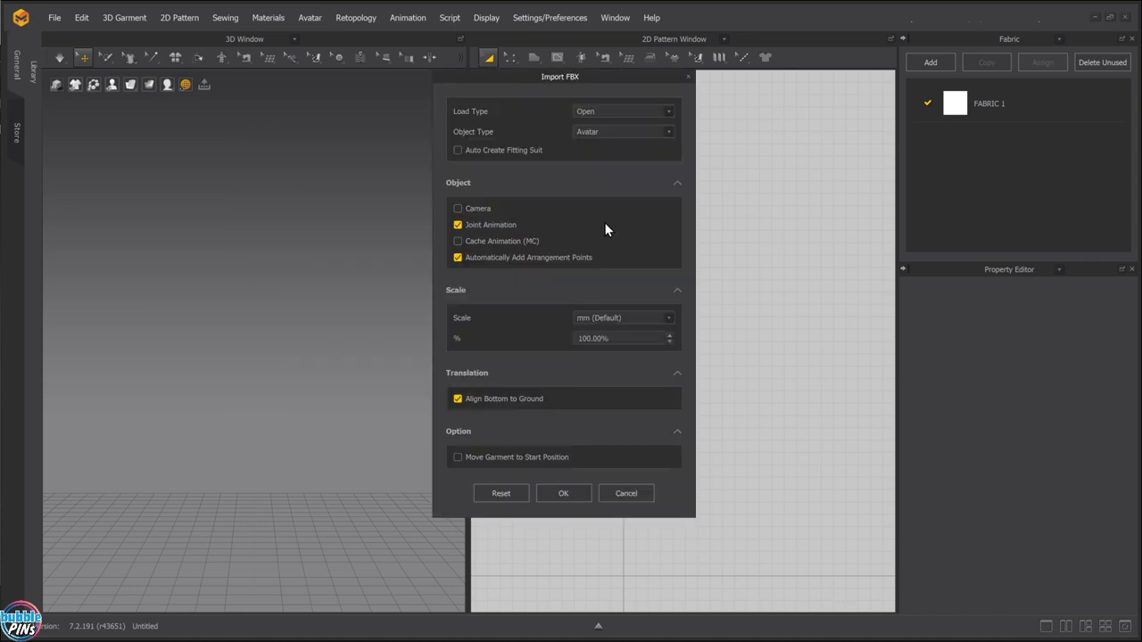
pyautogui.moveTo(573, 479)
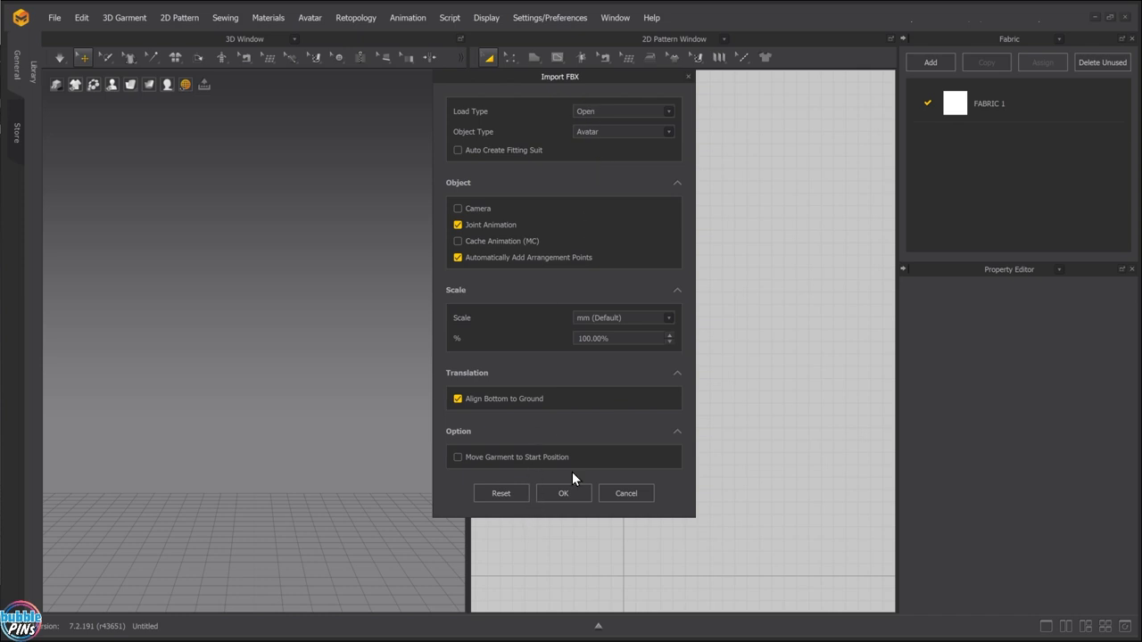
pyautogui.moveTo(571, 477)
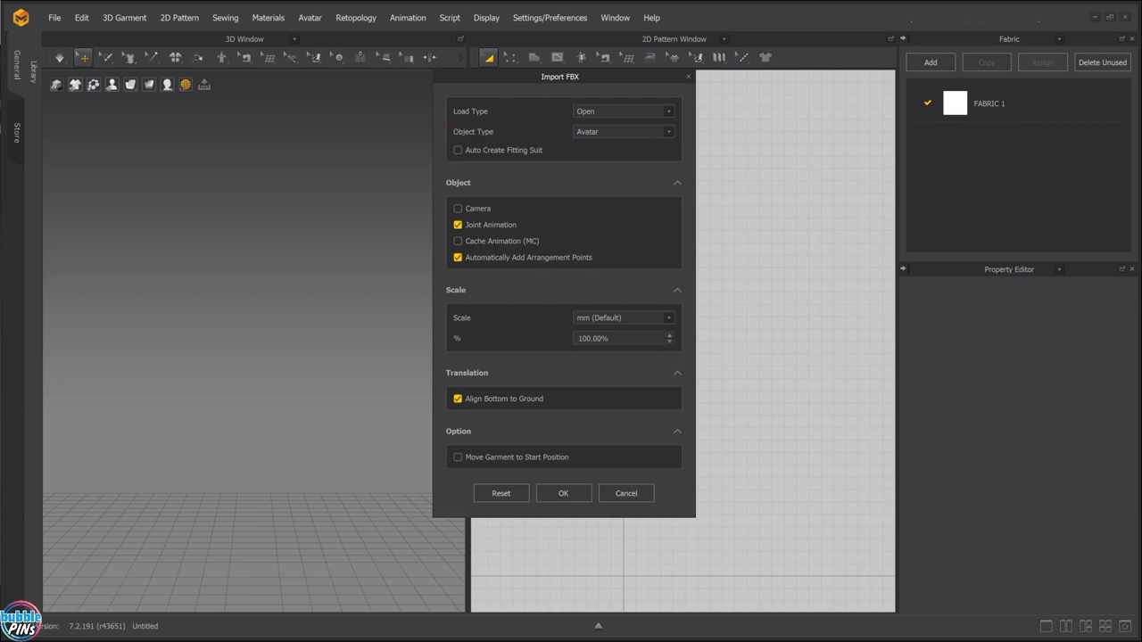
# Confirm the FBX import as an Avatar and dismiss the arrangement points message
pyautogui.click(563, 493)
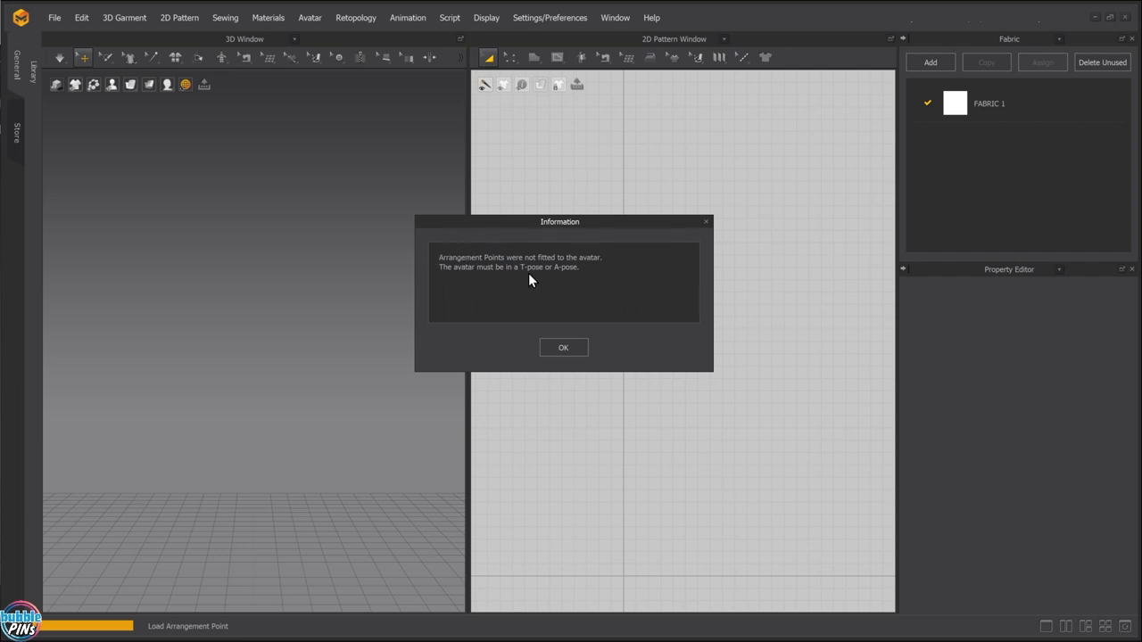
pyautogui.moveTo(535, 279)
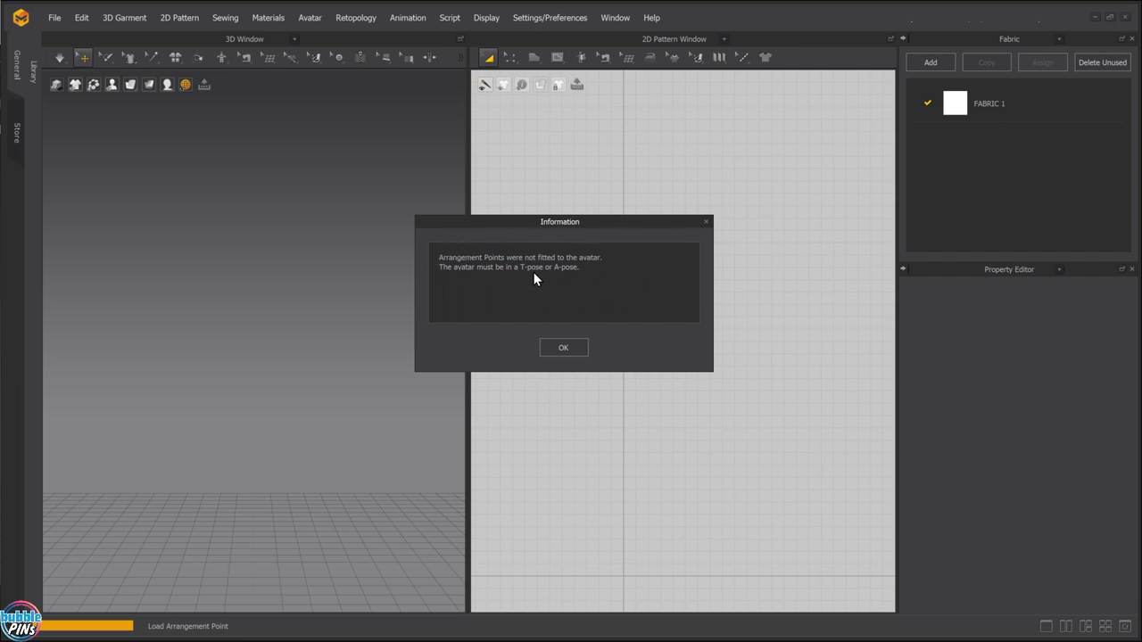
pyautogui.click(563, 347)
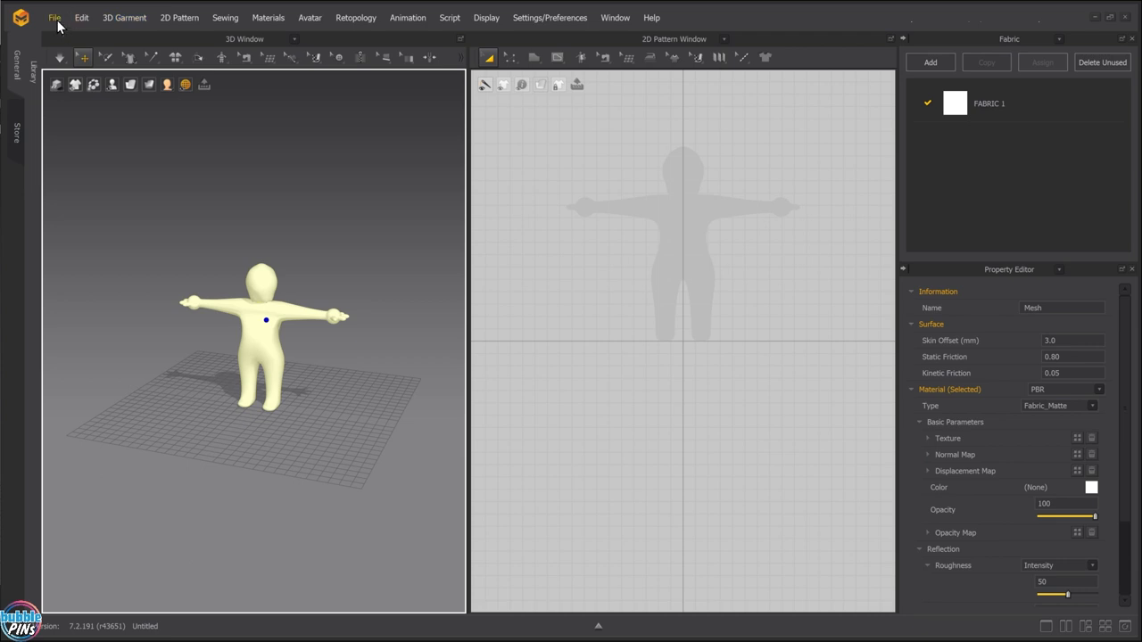
# Reimport the FBX avatar with a different scale and dismiss the arrangement points message
pyautogui.click(55, 17)
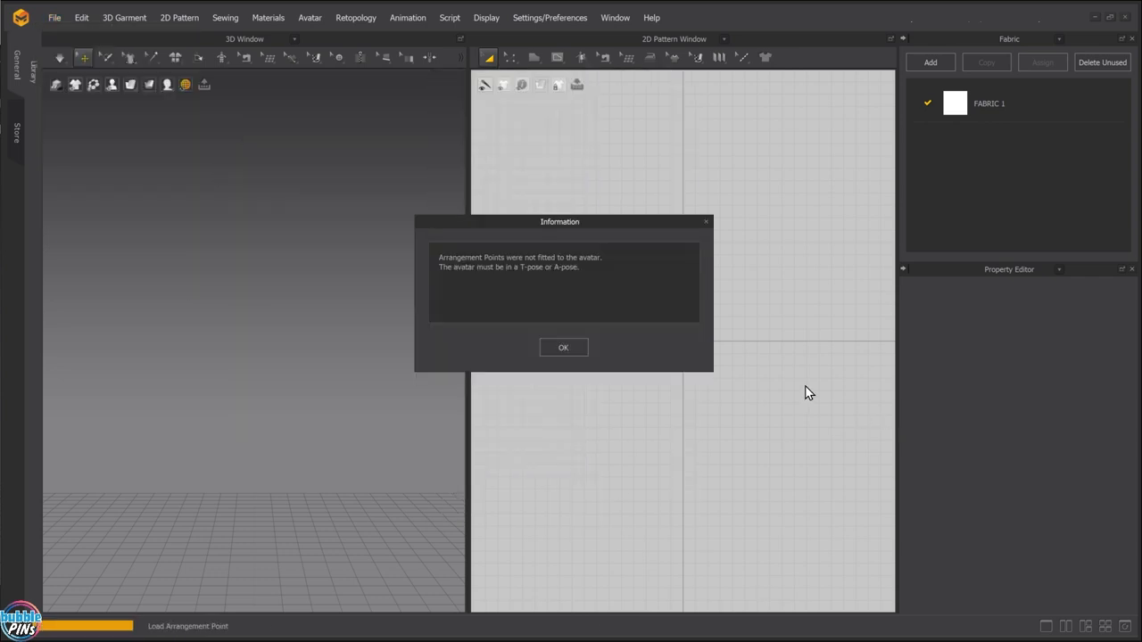
pyautogui.click(563, 347)
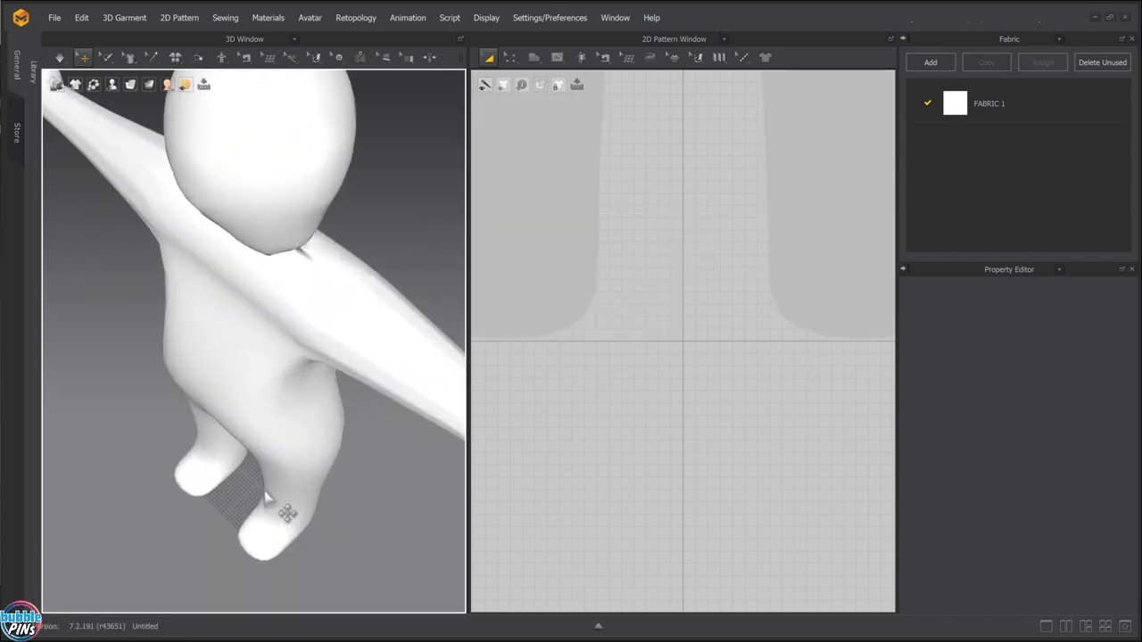
# Inspect the oversized avatar's feet against the grid, then start a fresh import
pyautogui.moveTo(286, 513); pyautogui.dragTo(361, 397)
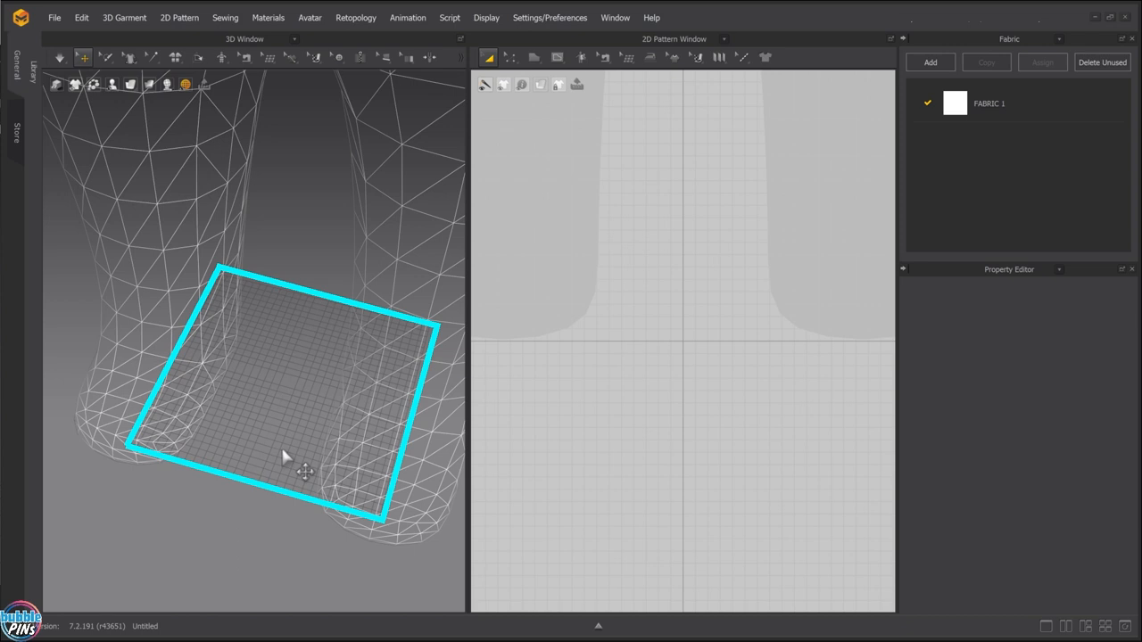
pyautogui.click(54, 17)
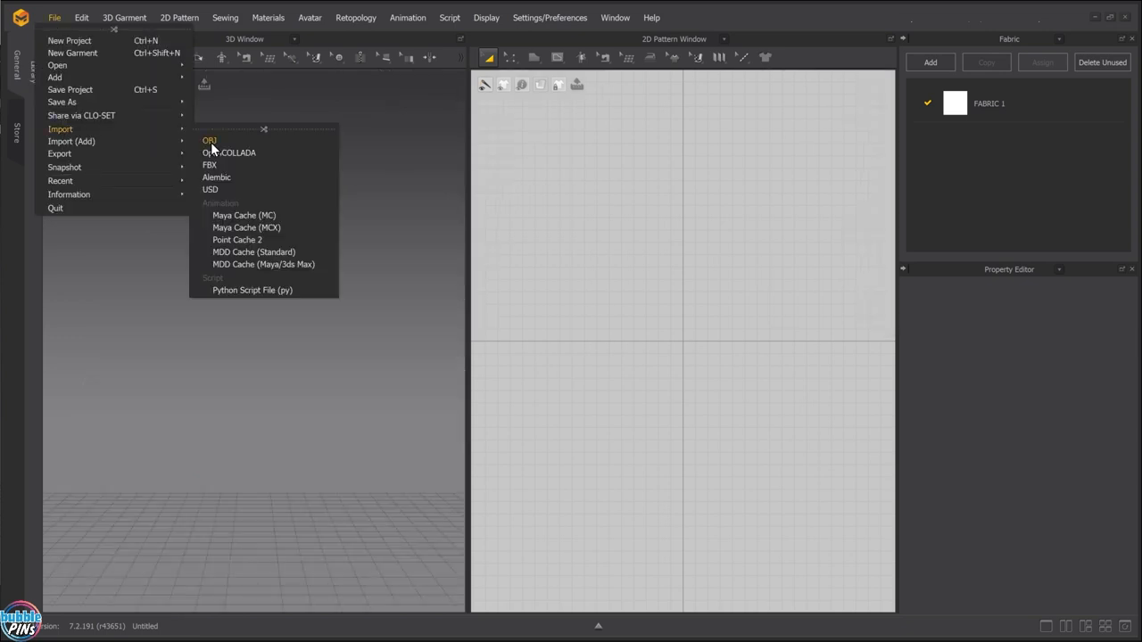
# Import the FBX avatar at mm (Default) scale, 100%, standing full-size in T-pose
pyautogui.click(210, 164)
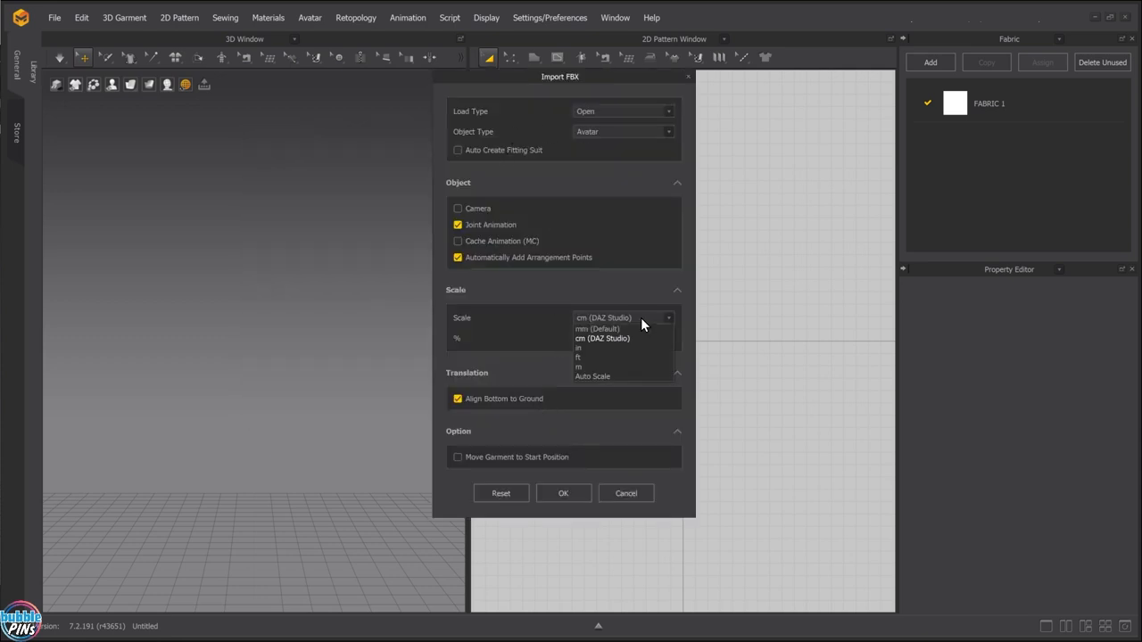
pyautogui.click(598, 328)
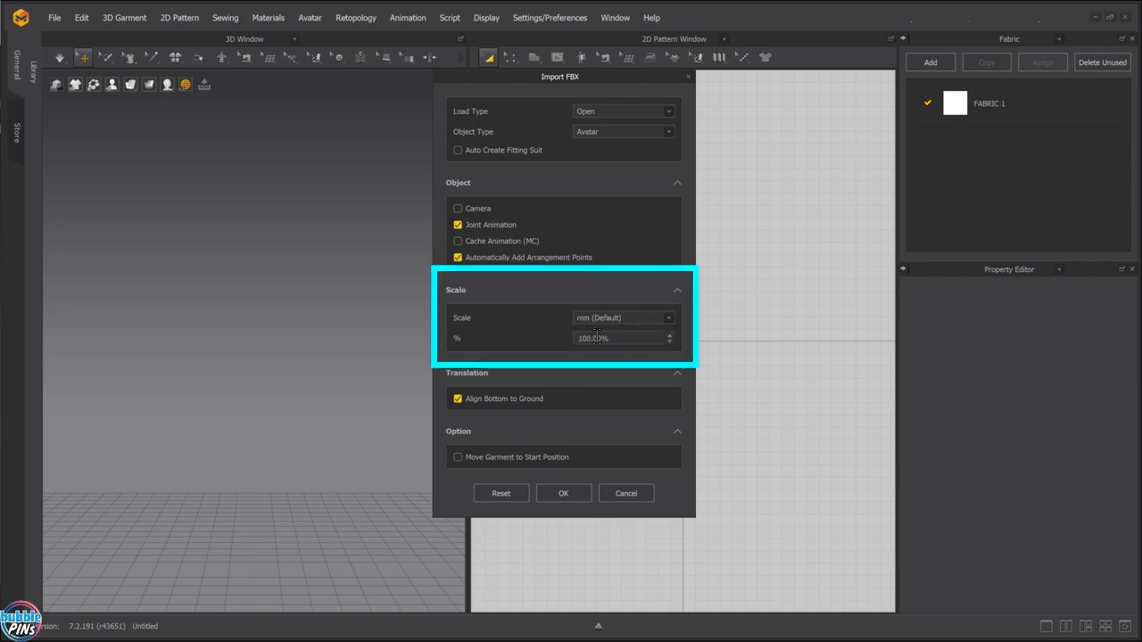
pyautogui.click(563, 493)
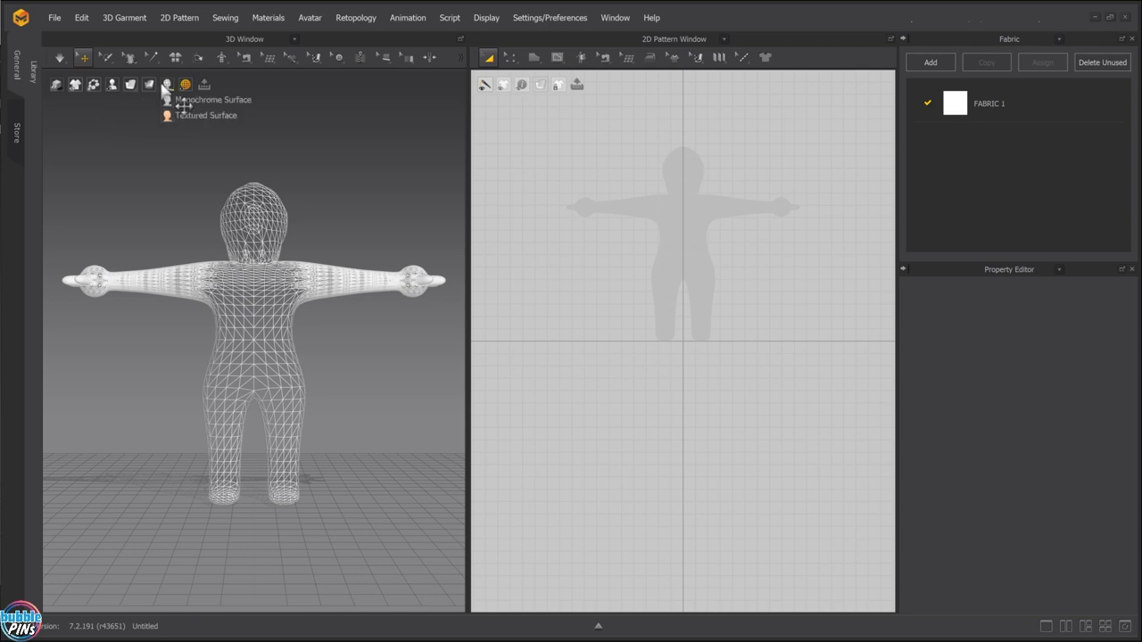